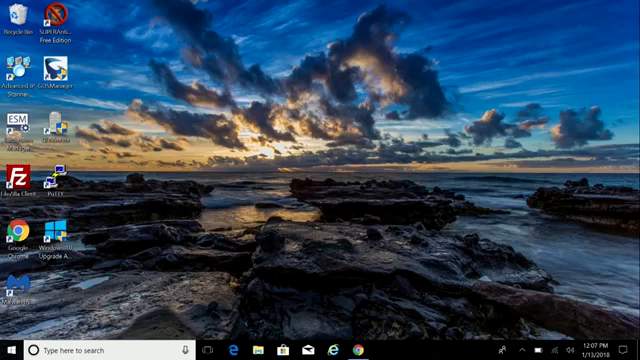
{"action": "mouse_move", "coordinate": [371, 37]}
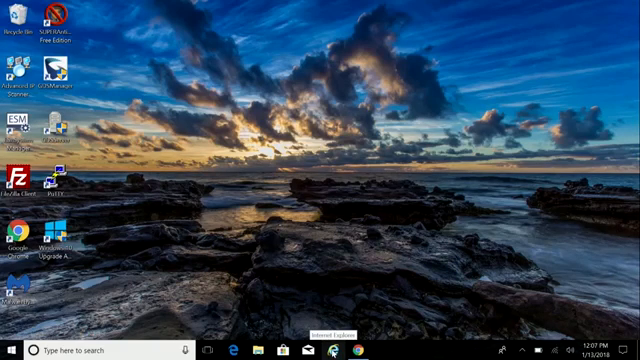
{"action": "mouse_move", "coordinate": [353, 326]}
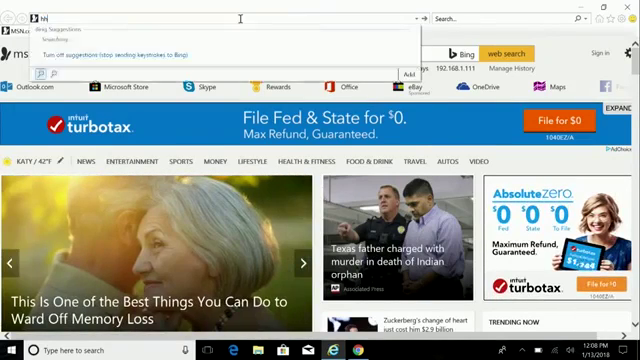
{"action": "type", "text": "hhtp"}
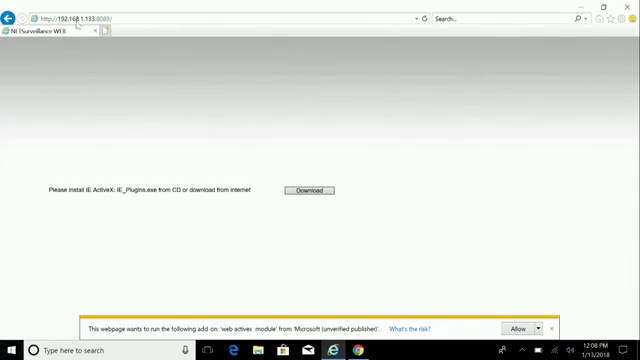
{"action": "mouse_move", "coordinate": [45, 38]}
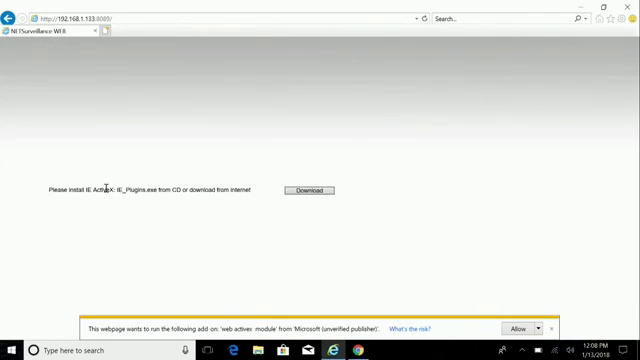
{"action": "mouse_move", "coordinate": [325, 238]}
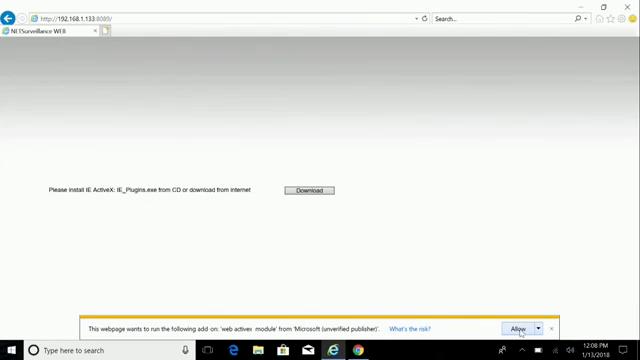
Step: Allow the NetSurveillance ActiveX add-on to run from the notification bar
{"action": "left_click", "coordinate": [508, 327]}
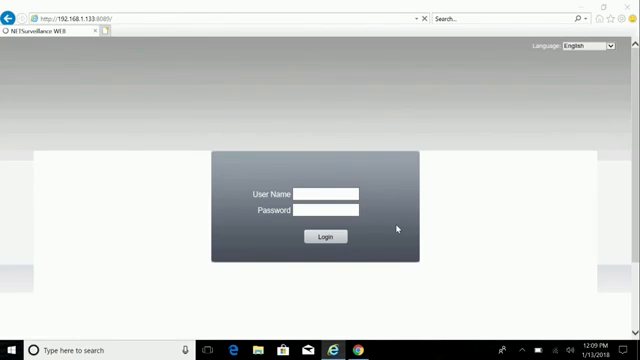
Step: Log in as user 'admin' with the password
{"action": "left_click", "coordinate": [330, 189]}
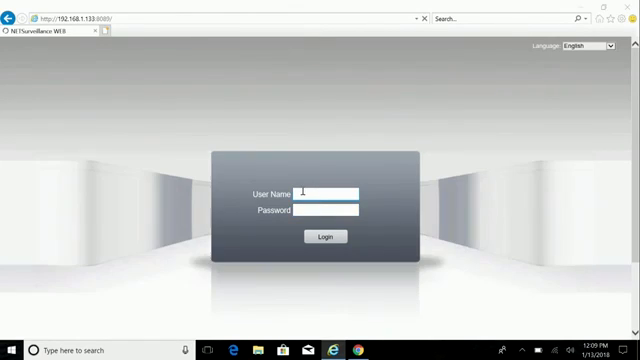
{"action": "left_click", "coordinate": [330, 191]}
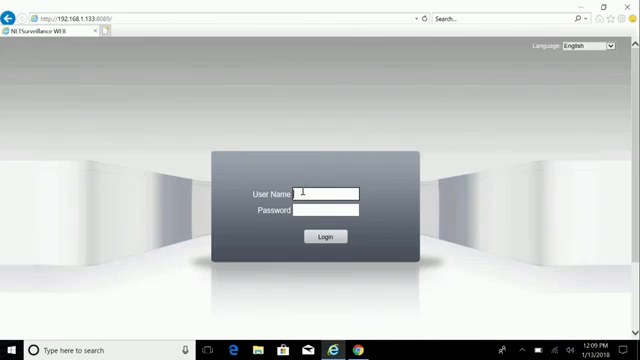
{"action": "type", "text": "ad"}
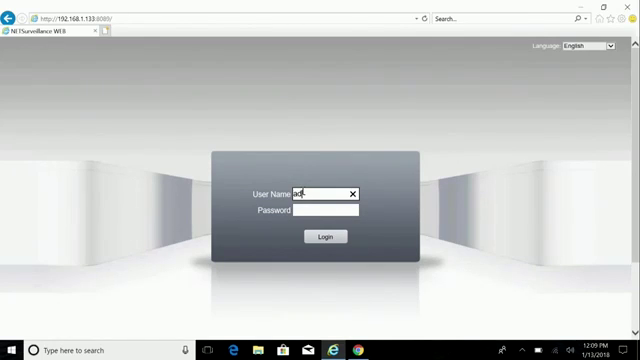
{"action": "type", "text": "admin"}
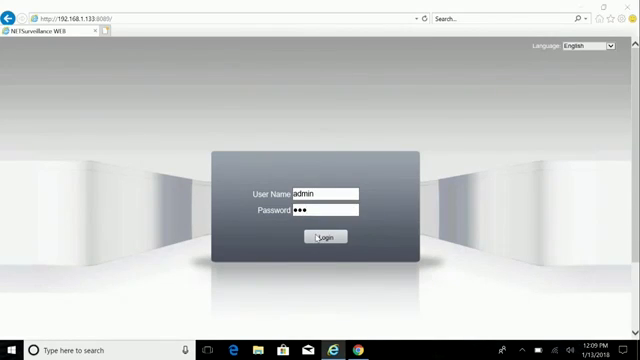
{"action": "left_click", "coordinate": [318, 238]}
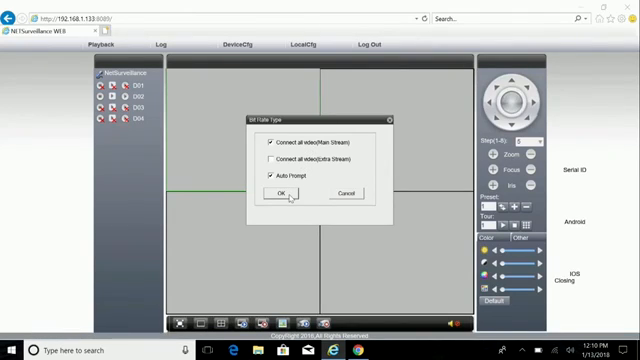
Step: Confirm 'Connect all video (Main Stream)' in the Bit Rate Type dialog
{"action": "left_click", "coordinate": [263, 192]}
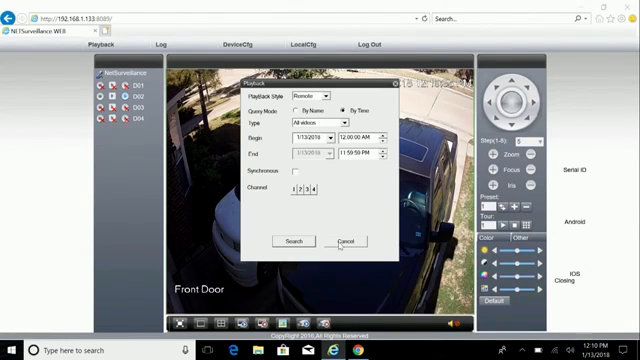
Step: Cancel the Playback search dialog to return to the Front Door live view
{"action": "left_click", "coordinate": [347, 242]}
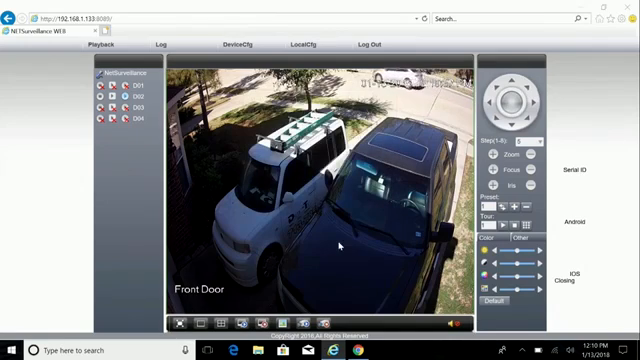